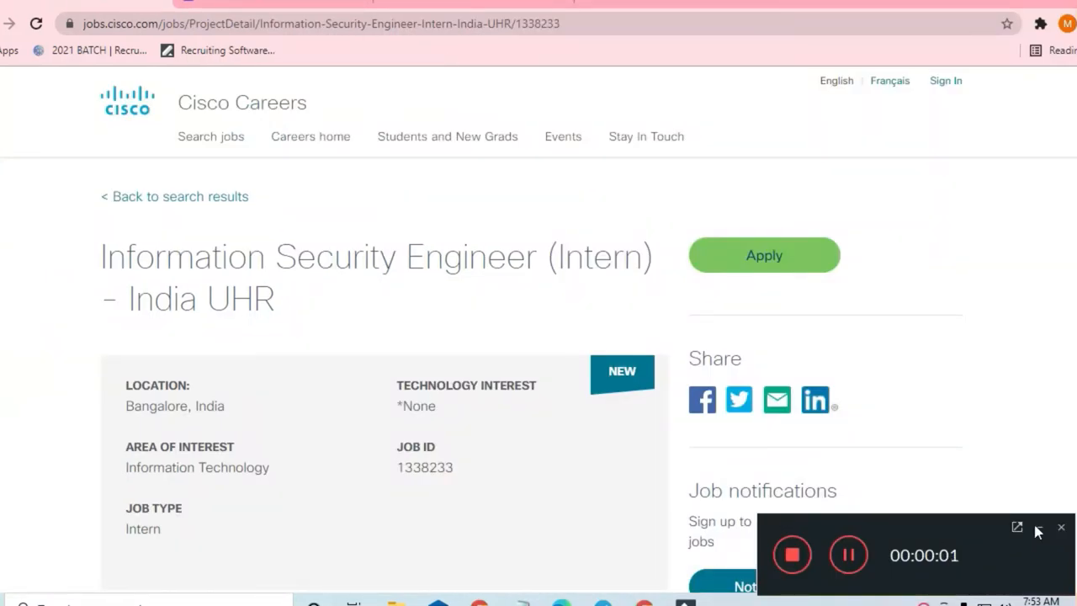
pyautogui.scroll(-3)
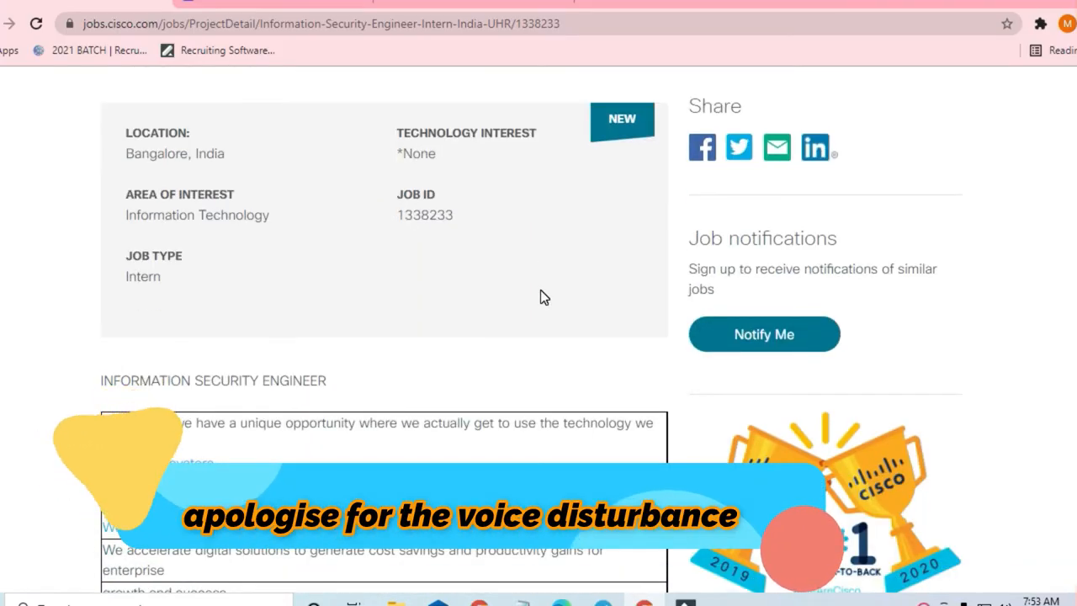
pyautogui.scroll(-3)
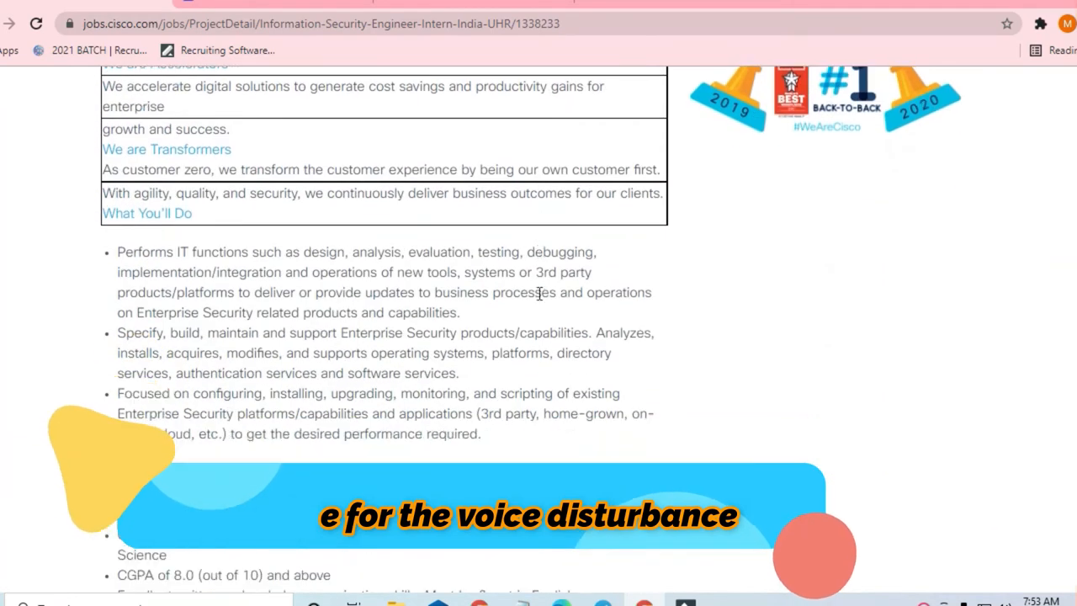
pyautogui.scroll(-3)
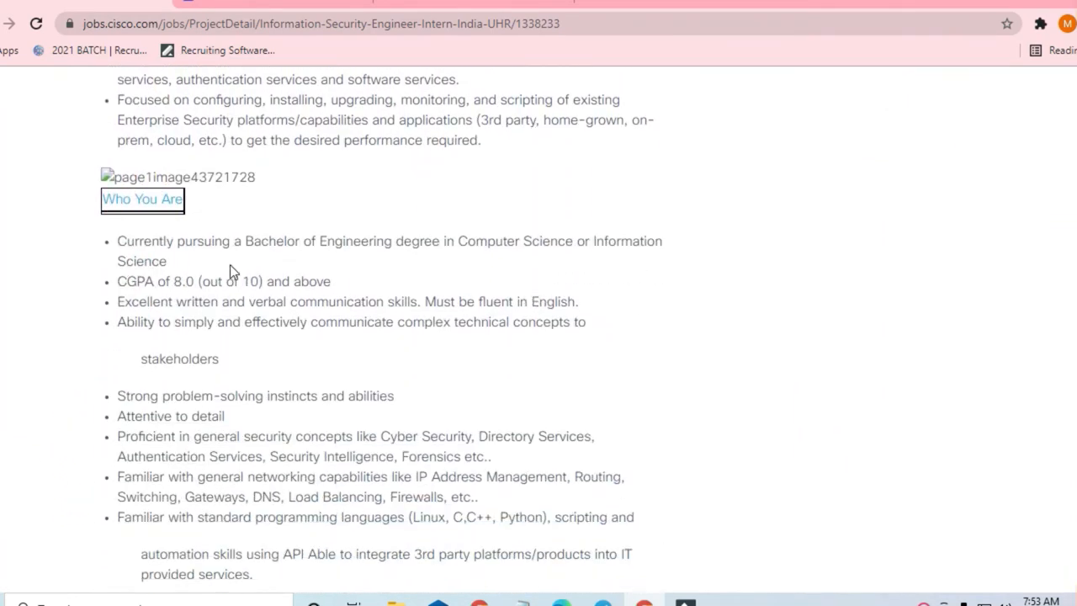
pyautogui.scroll(-3)
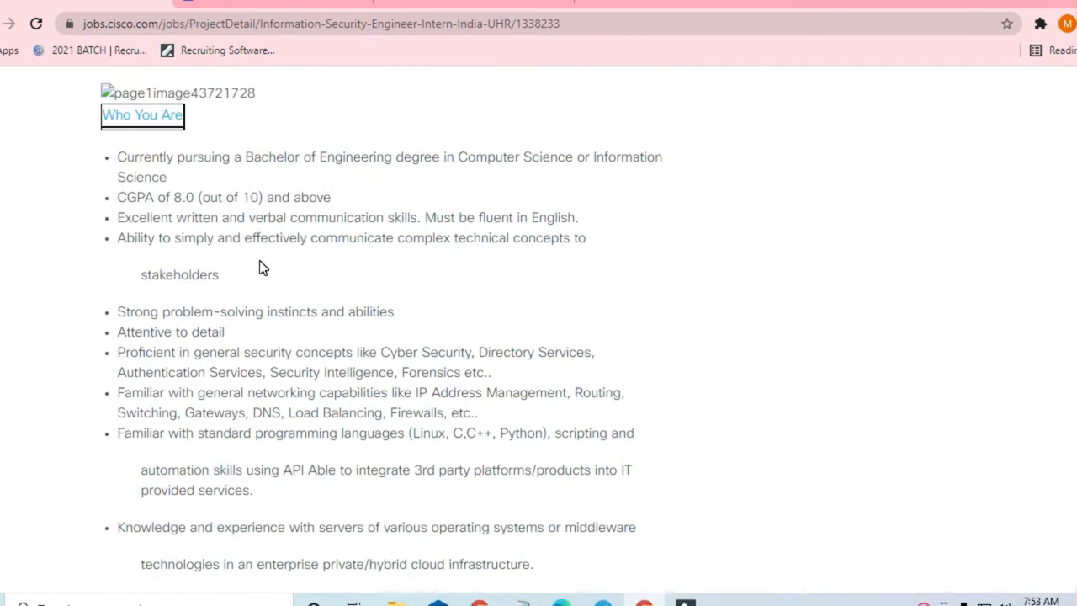
pyautogui.moveTo(195, 238)
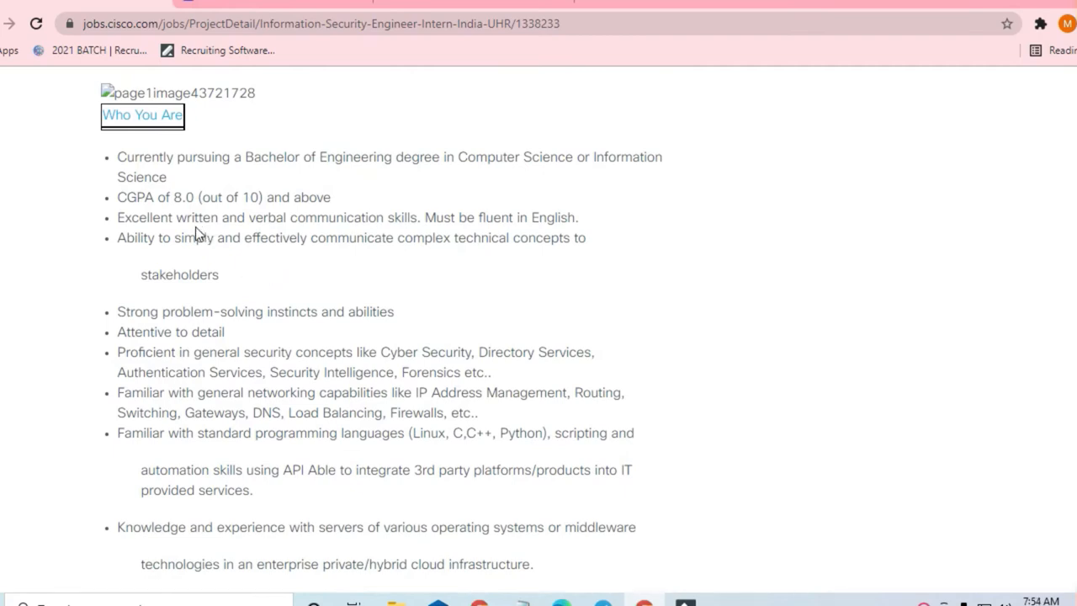
pyautogui.moveTo(221, 217)
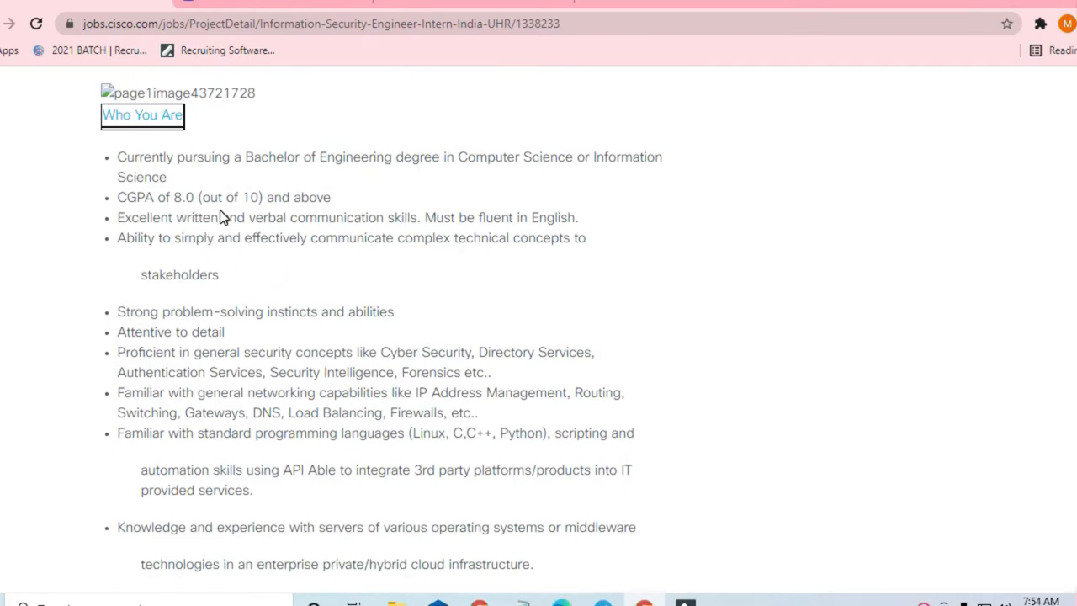
pyautogui.moveTo(234, 233)
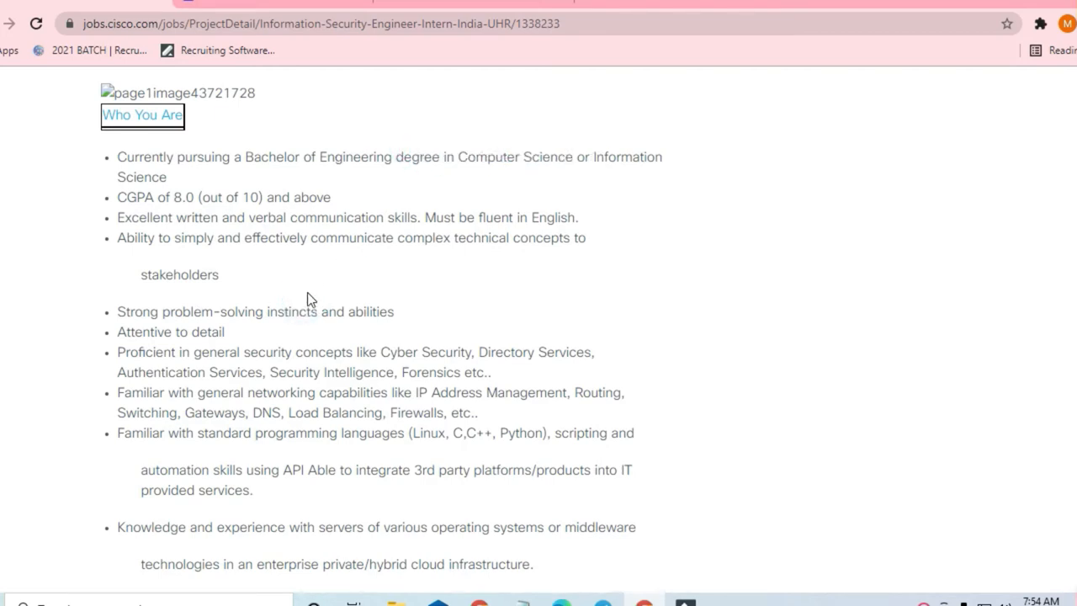
pyautogui.scroll(-3)
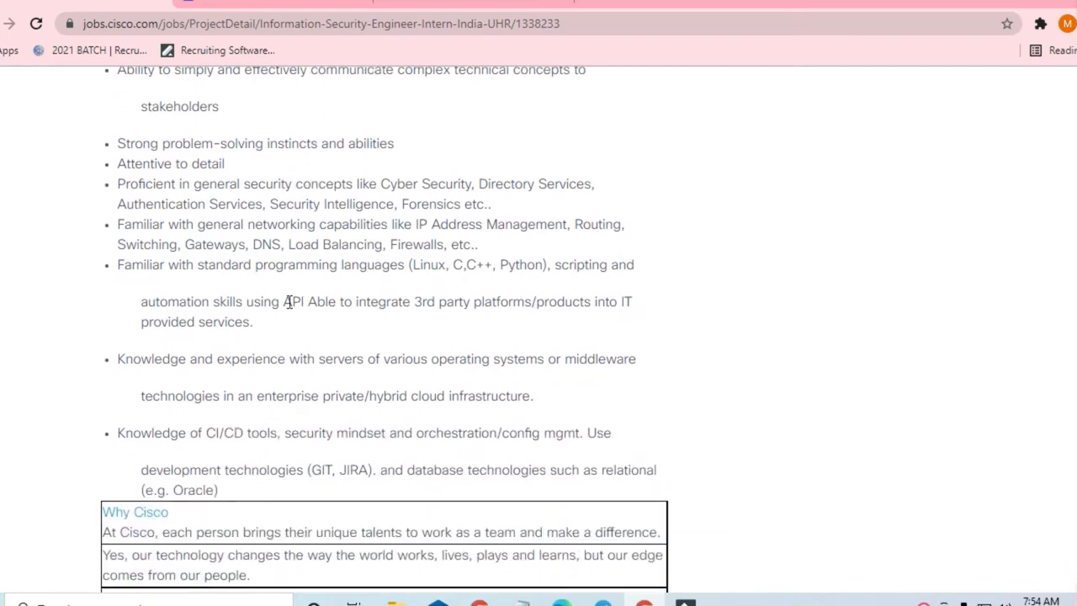
pyautogui.scroll(3)
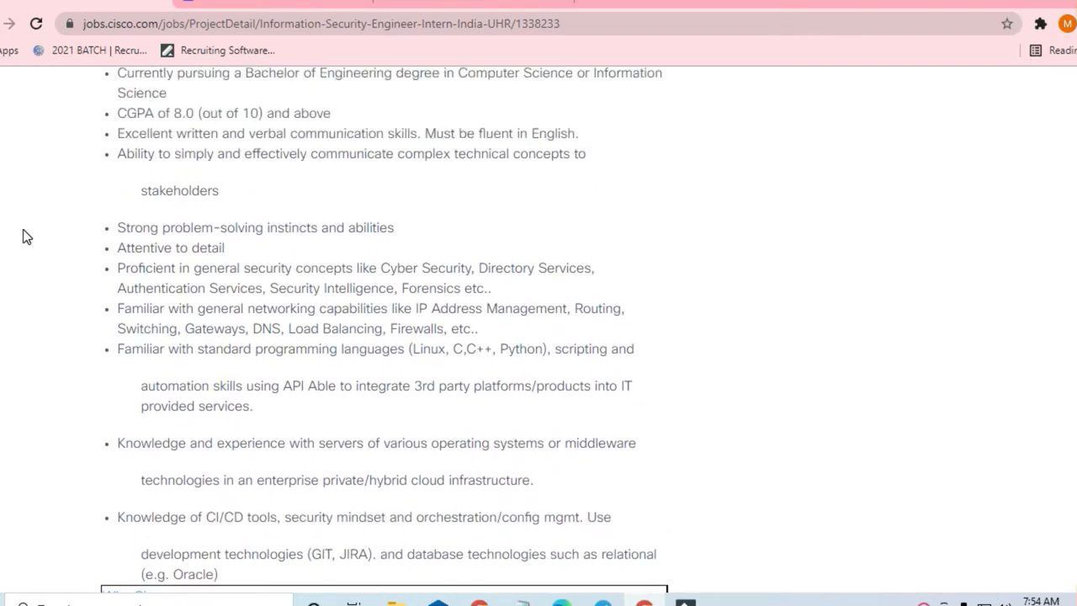
pyautogui.moveTo(337, 268)
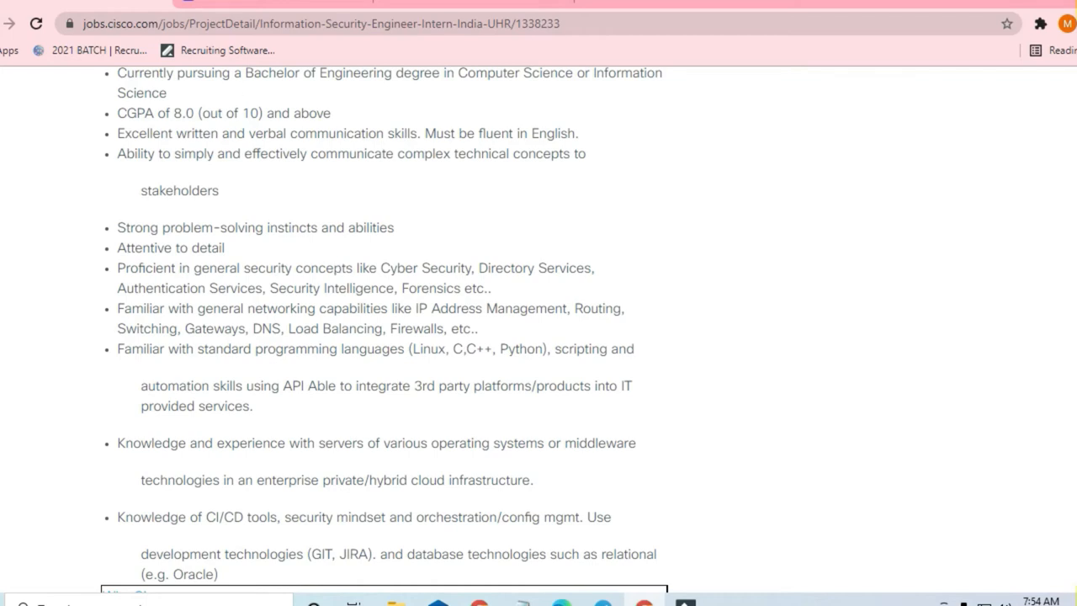
pyautogui.scroll(-3)
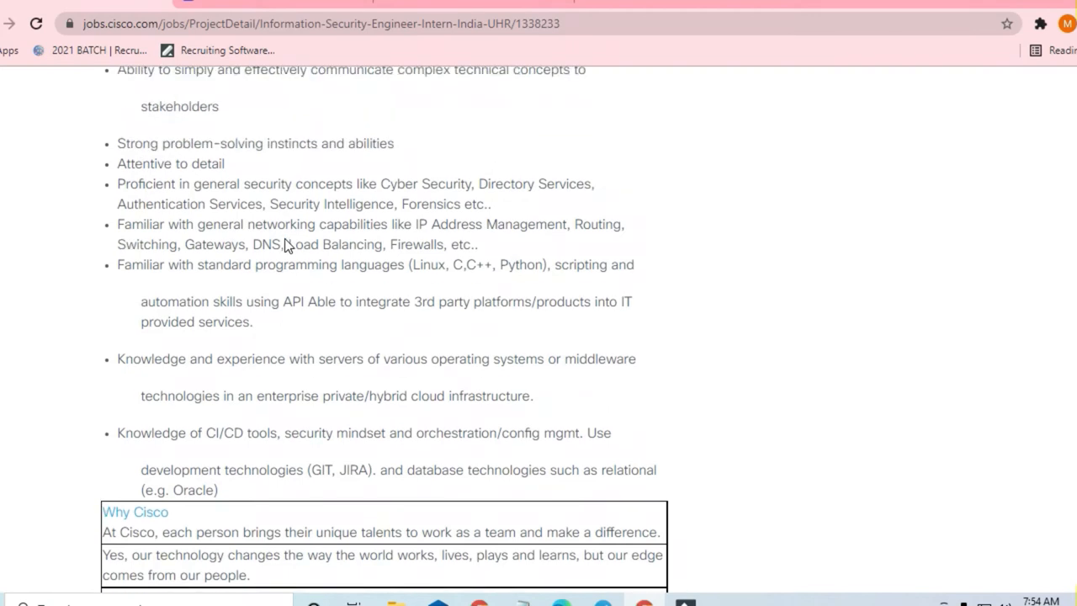
pyautogui.scroll(3)
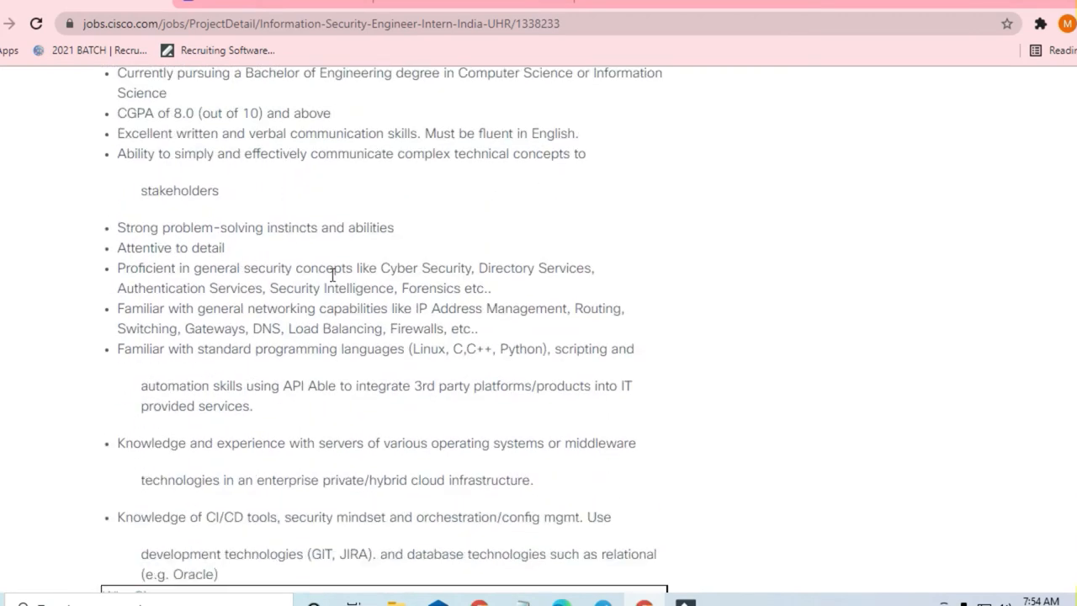
pyautogui.moveTo(330, 378)
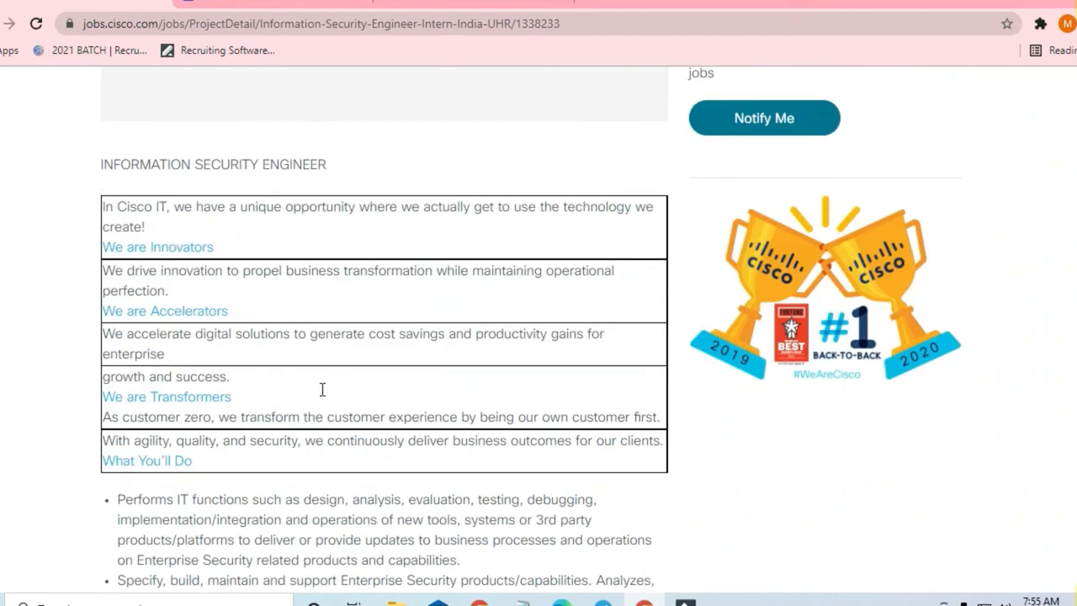
pyautogui.scroll(3)
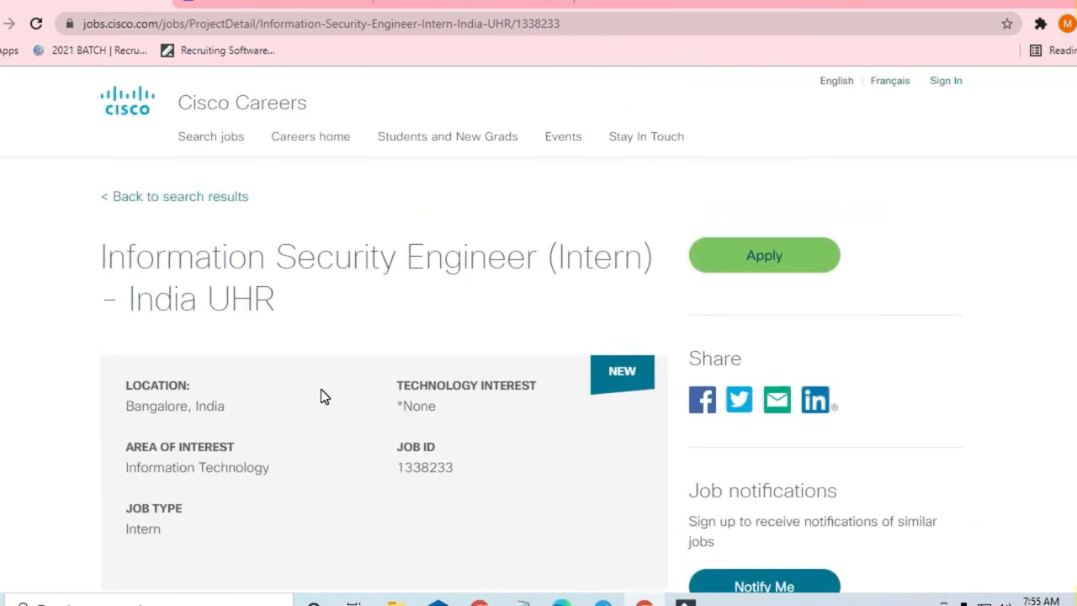
pyautogui.scroll(-3)
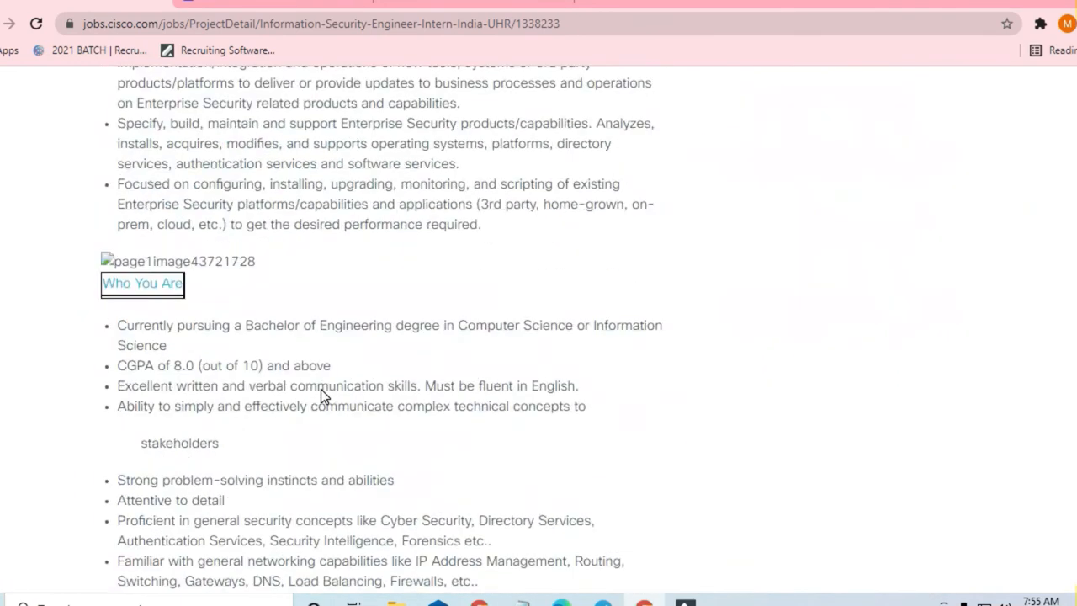
pyautogui.scroll(-3)
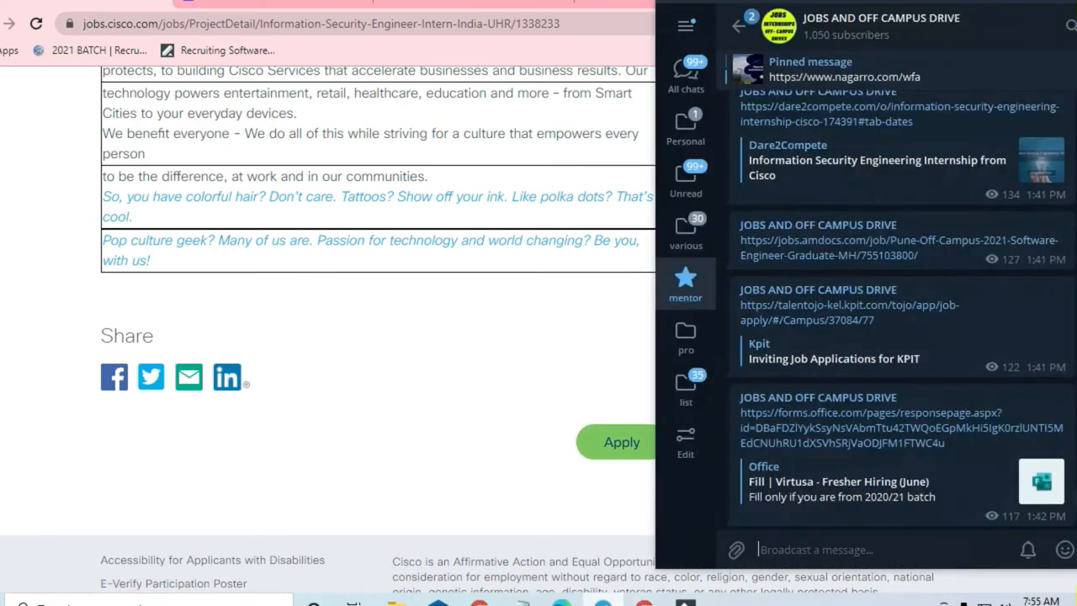
pyautogui.moveTo(819, 324)
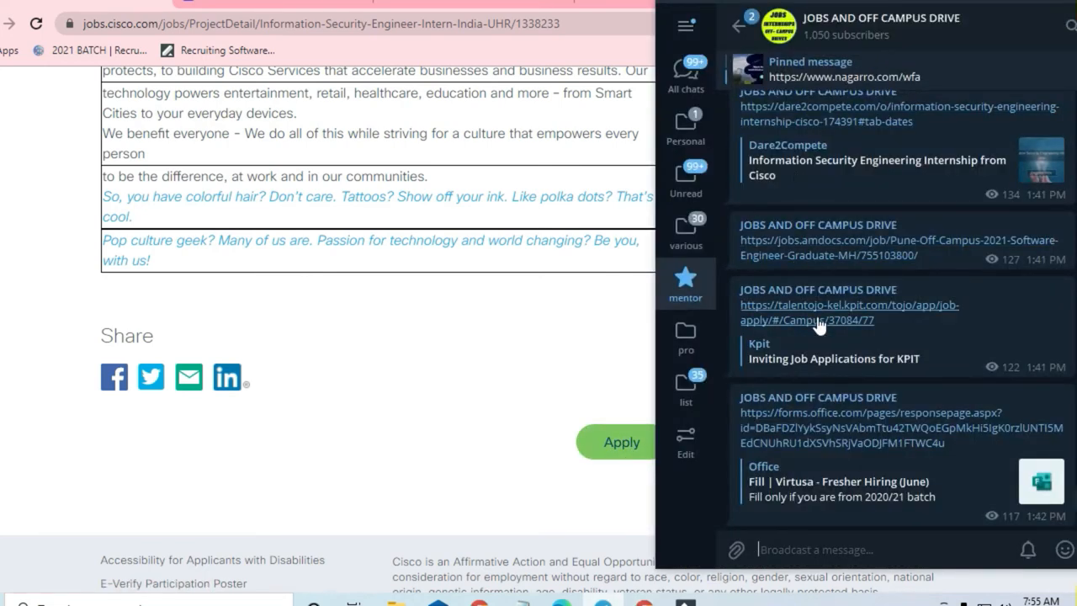
pyautogui.scroll(-3)
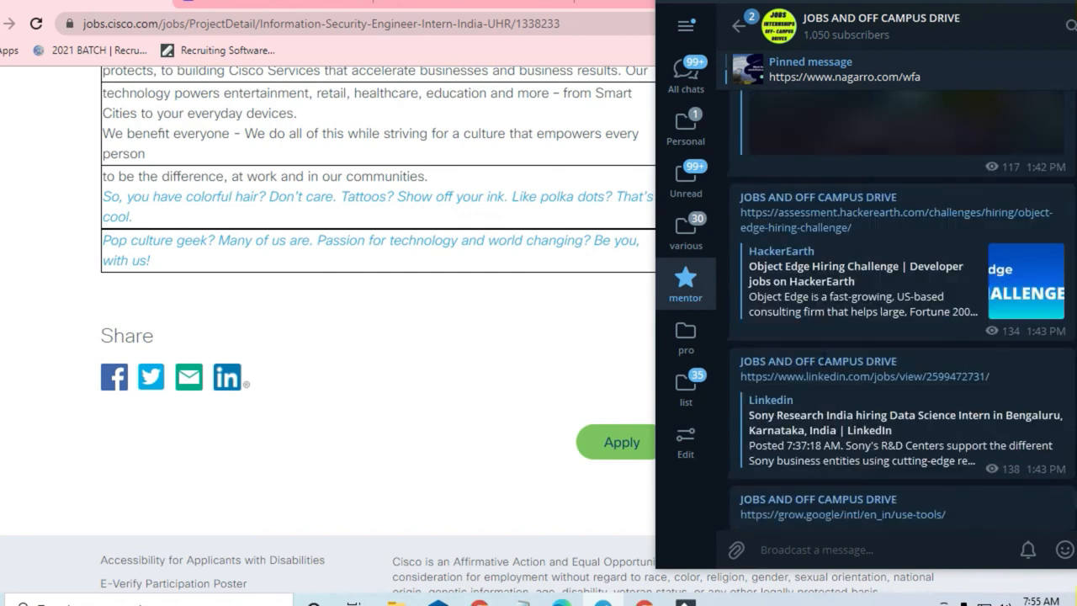
pyautogui.scroll(-3)
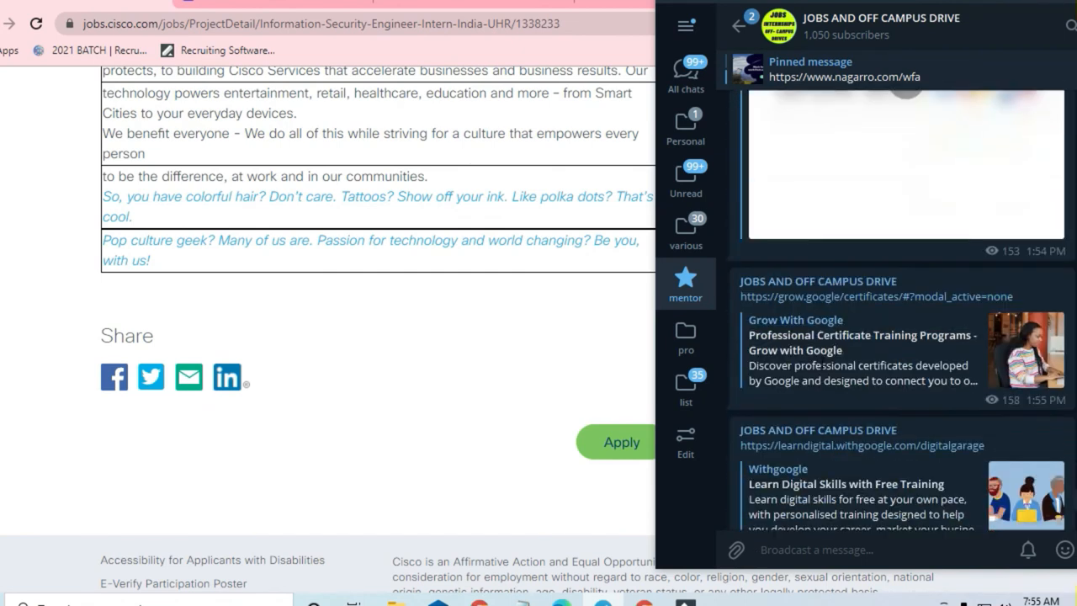
pyautogui.scroll(-3)
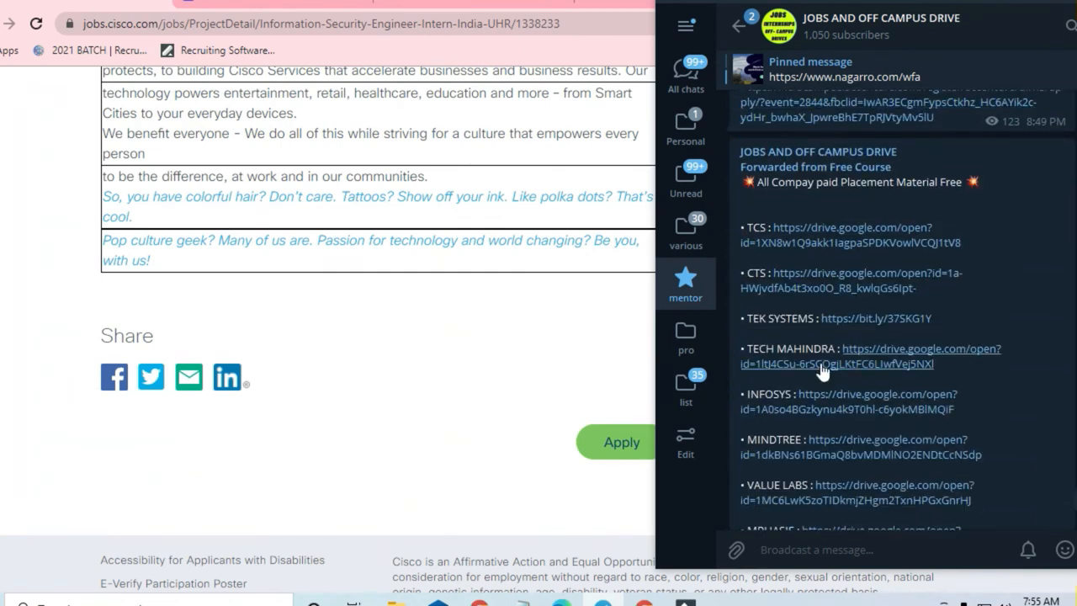
pyautogui.scroll(-3)
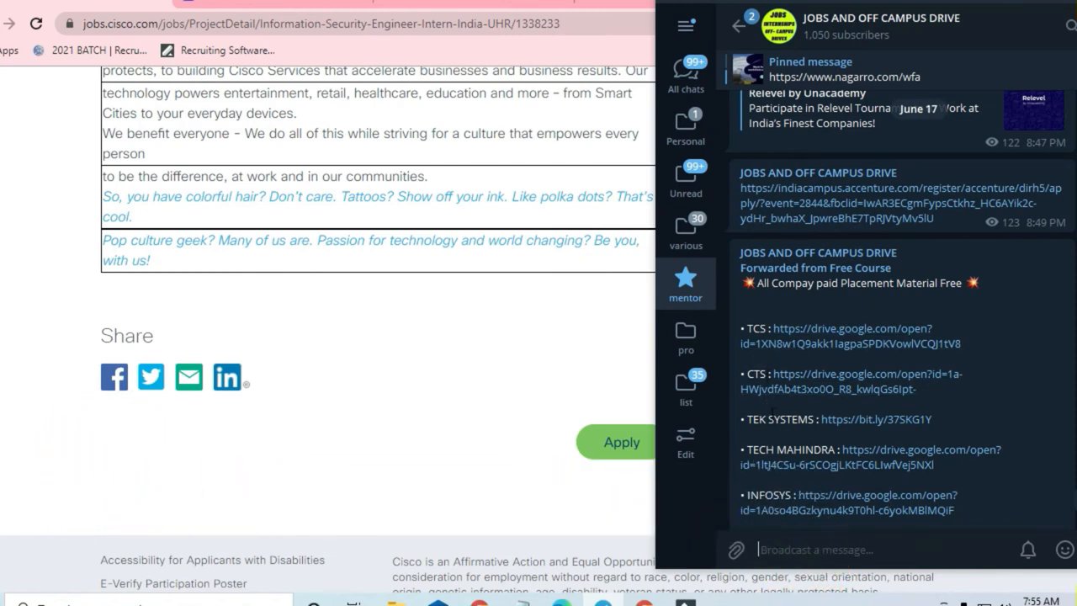
pyautogui.scroll(-3)
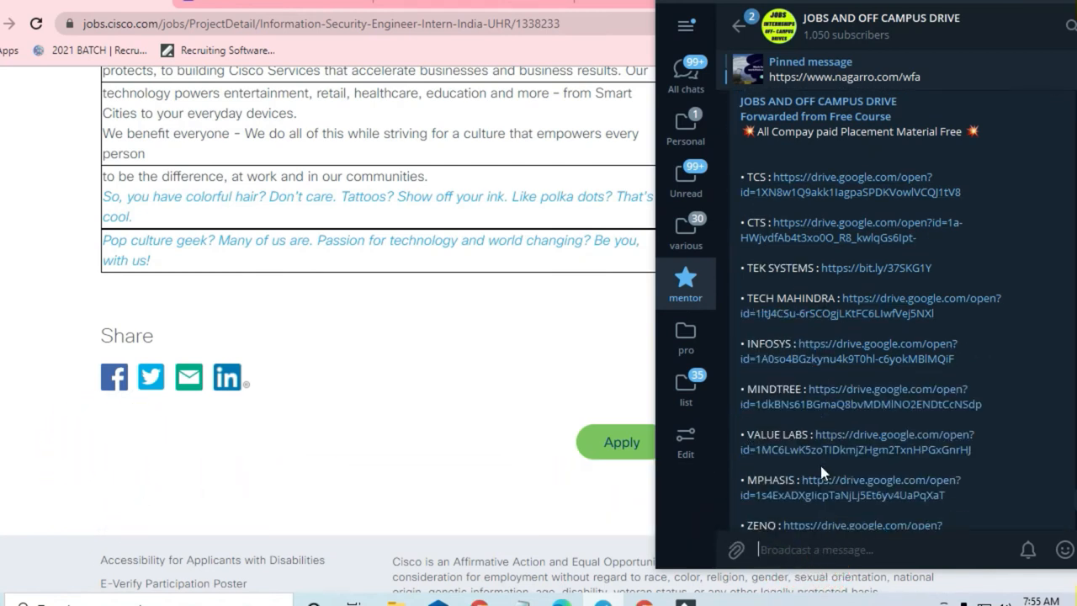
pyautogui.scroll(-3)
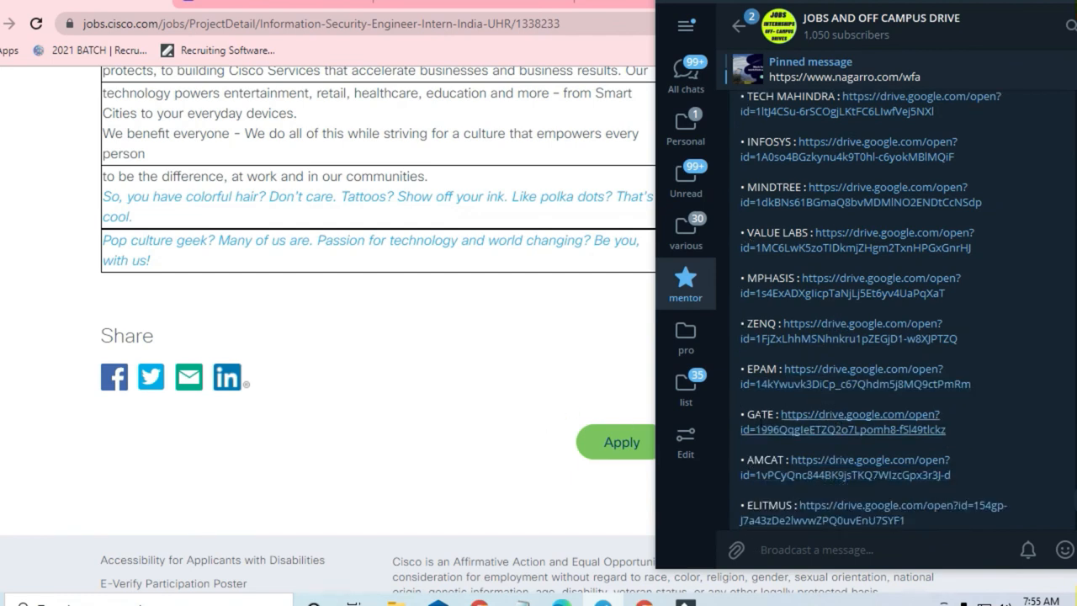